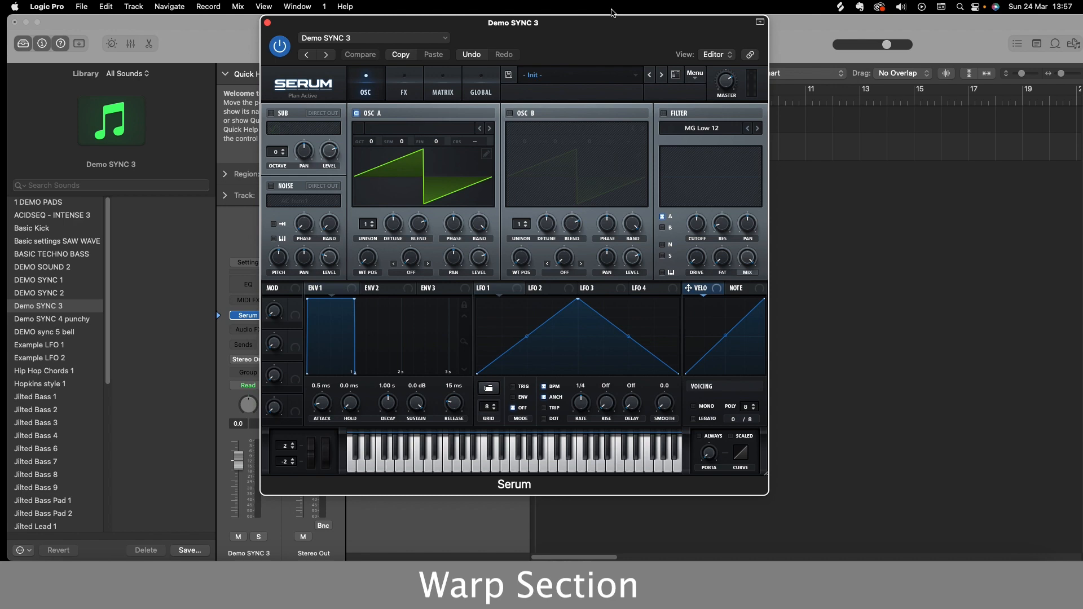
{"action": "mouse_move", "coordinate": [624, 23]}
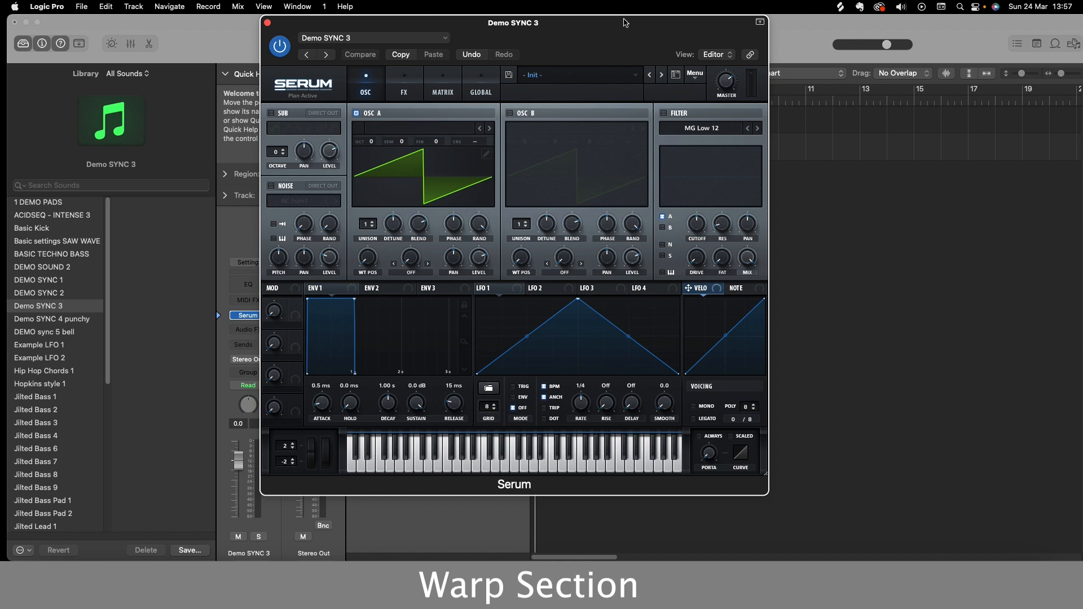
{"action": "mouse_move", "coordinate": [701, 135]}
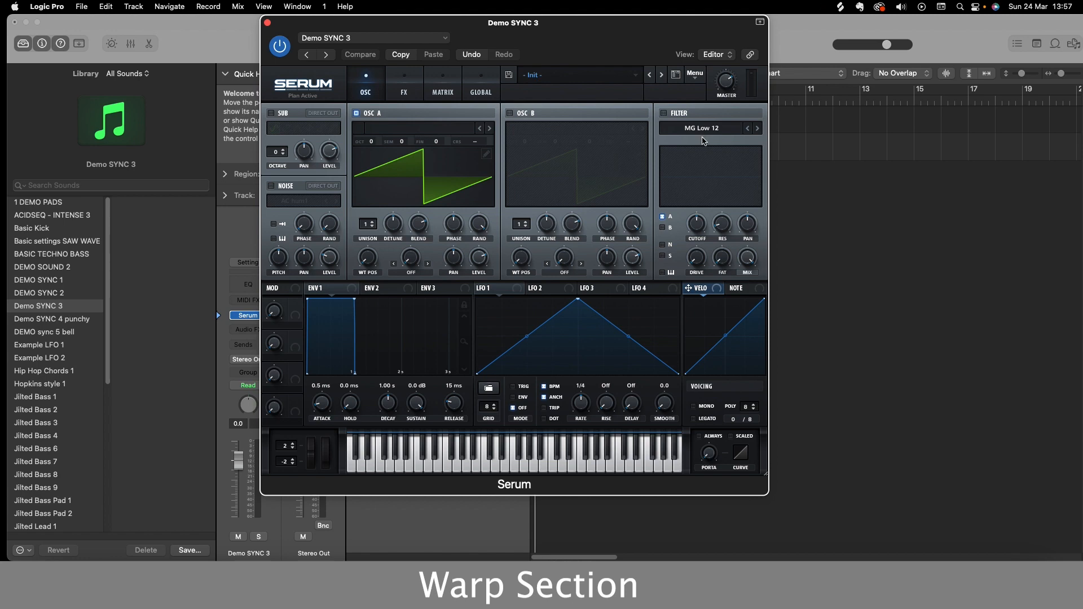
{"action": "mouse_move", "coordinate": [427, 274]}
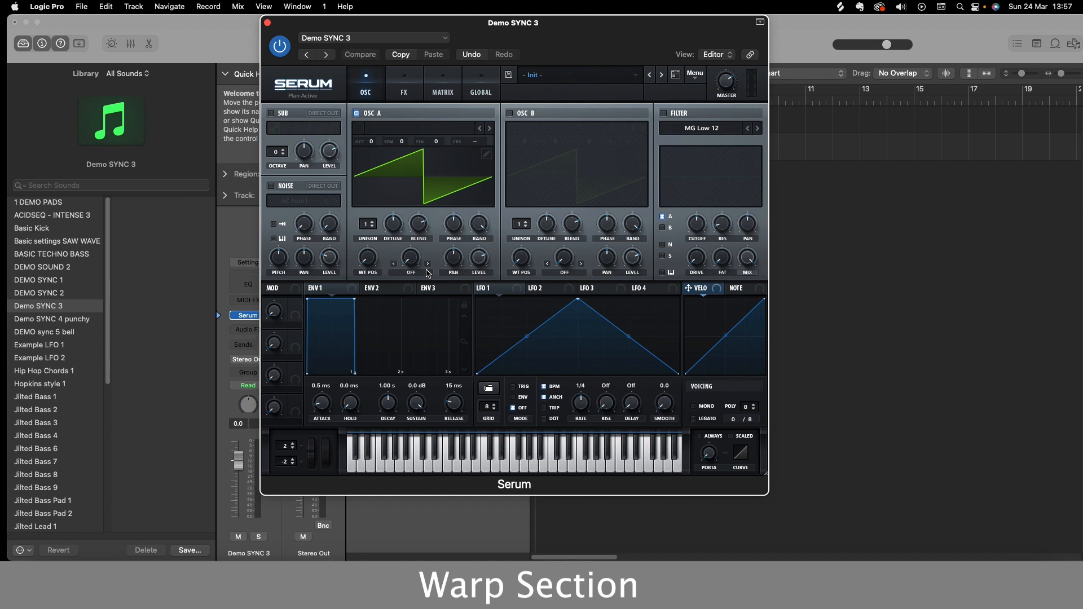
{"action": "mouse_move", "coordinate": [424, 274]}
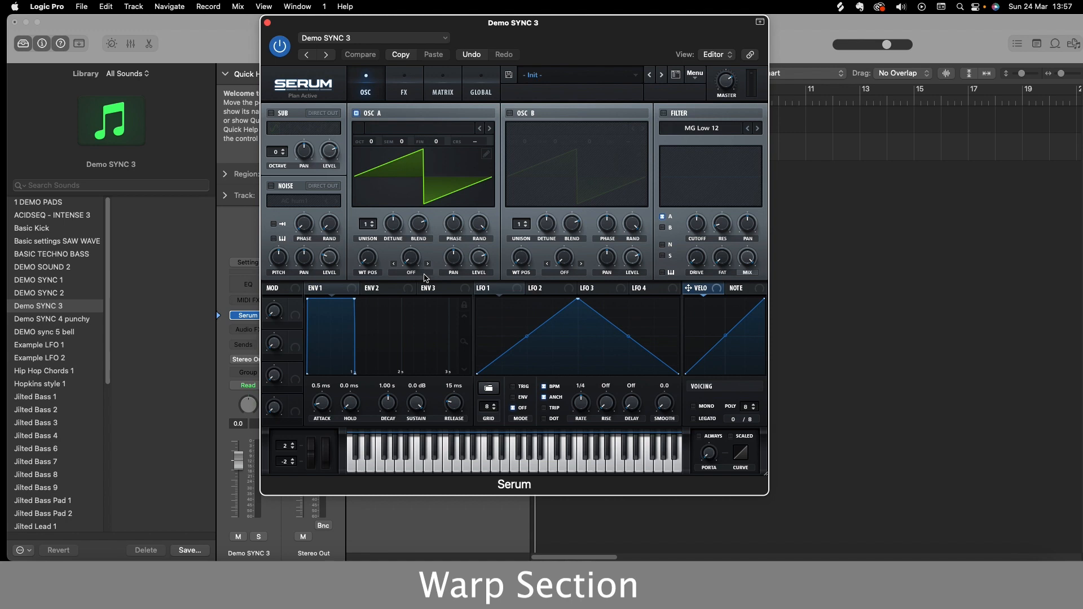
- Set oscillator A's warp mode to Sync so the saw repeats
{"action": "left_click", "coordinate": [409, 271]}
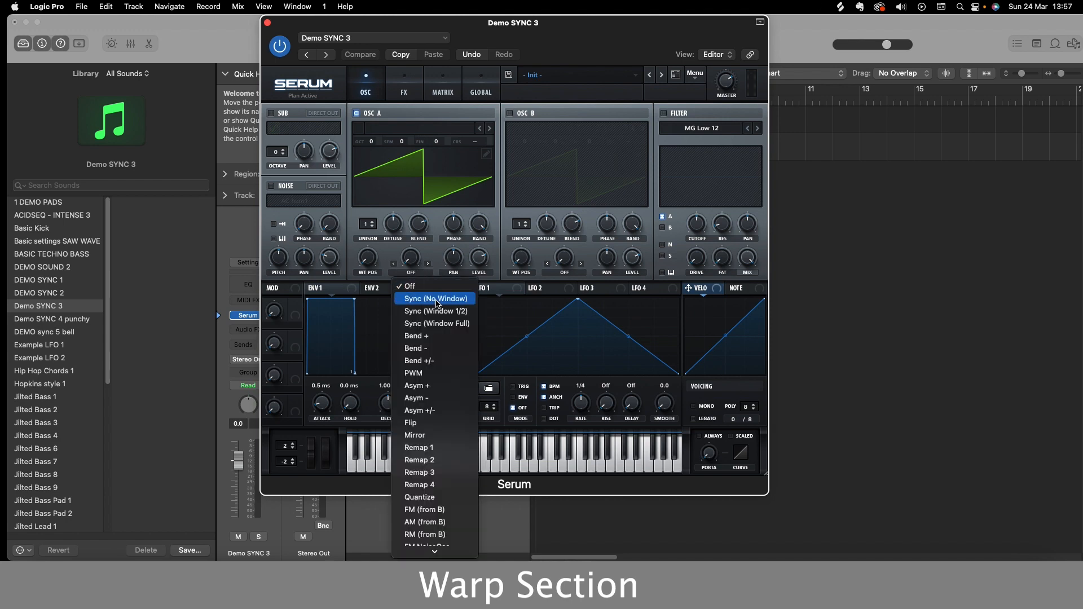
{"action": "mouse_move", "coordinate": [434, 311]}
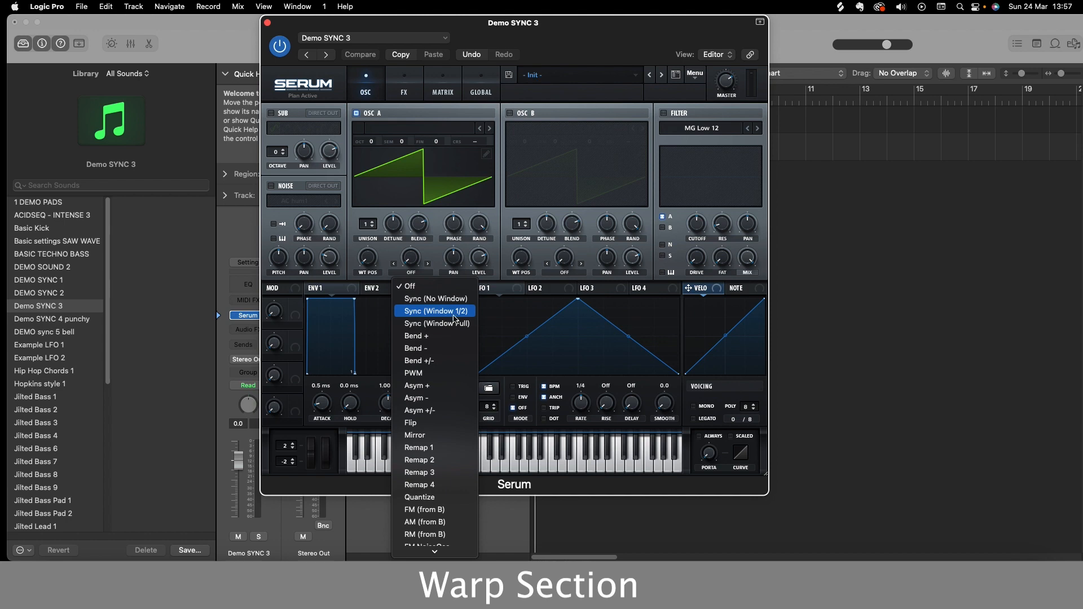
{"action": "mouse_move", "coordinate": [435, 324]}
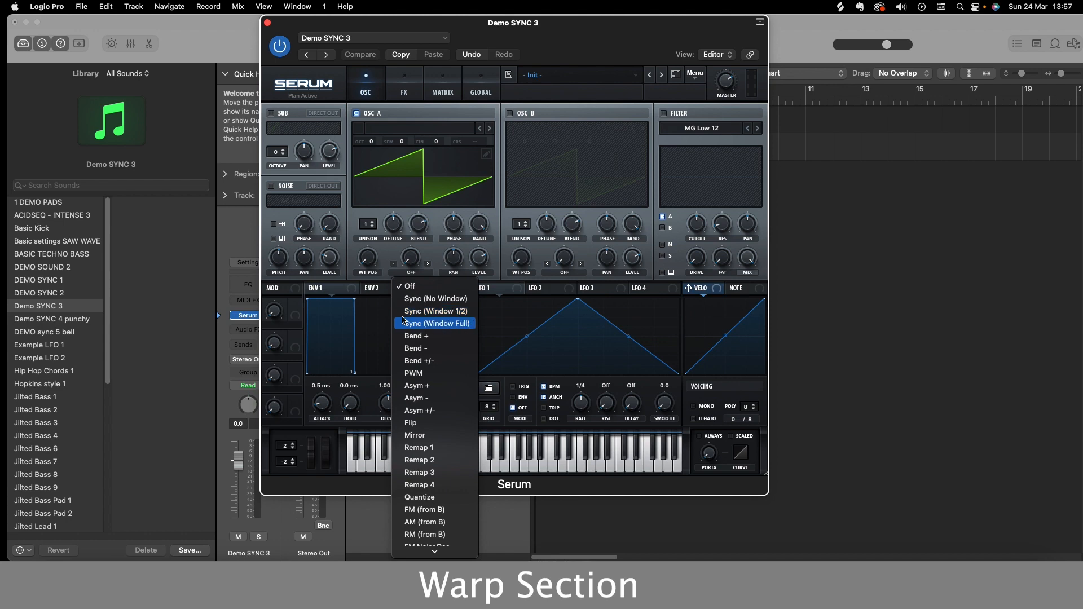
{"action": "left_click", "coordinate": [436, 323]}
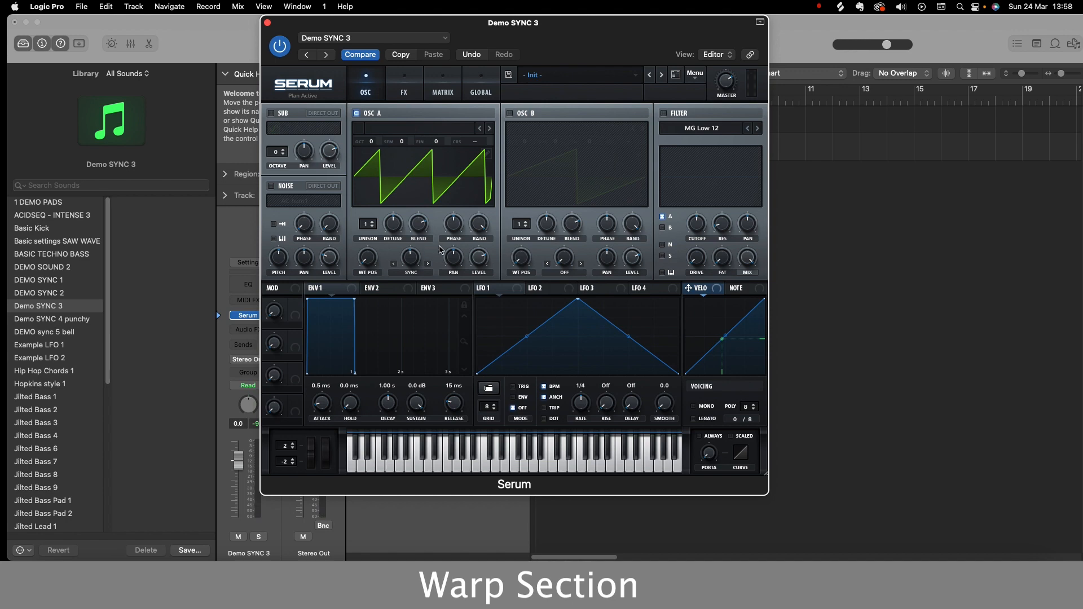
{"action": "mouse_move", "coordinate": [579, 406]}
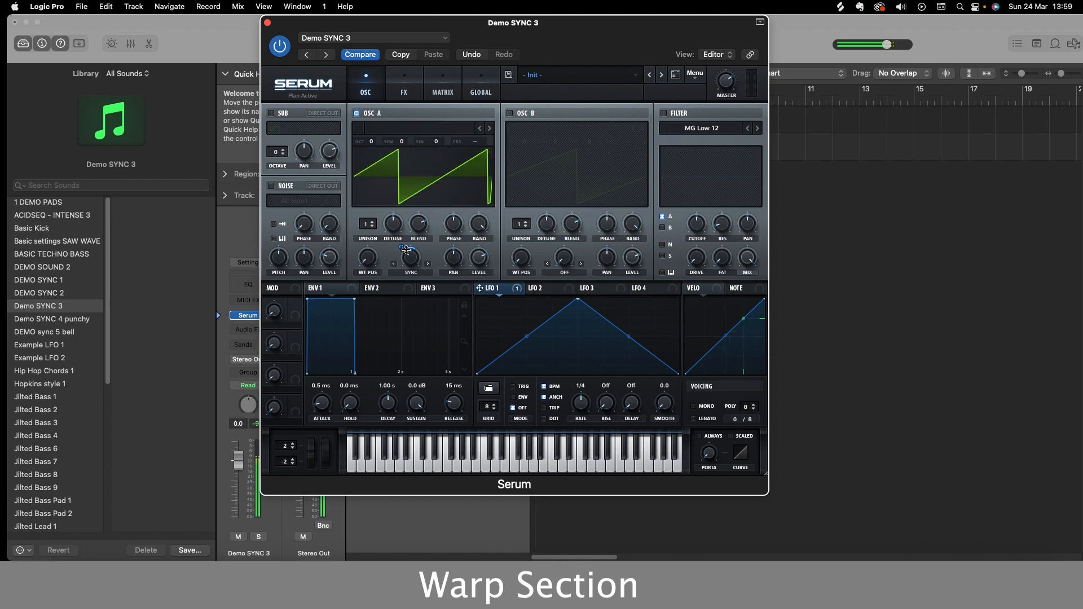
- Raise oscillator A's sync warp amount and select DEMO SYNC 1 from the library
{"action": "left_click_drag", "start_coordinate": [407, 259], "coordinate": [407, 249]}
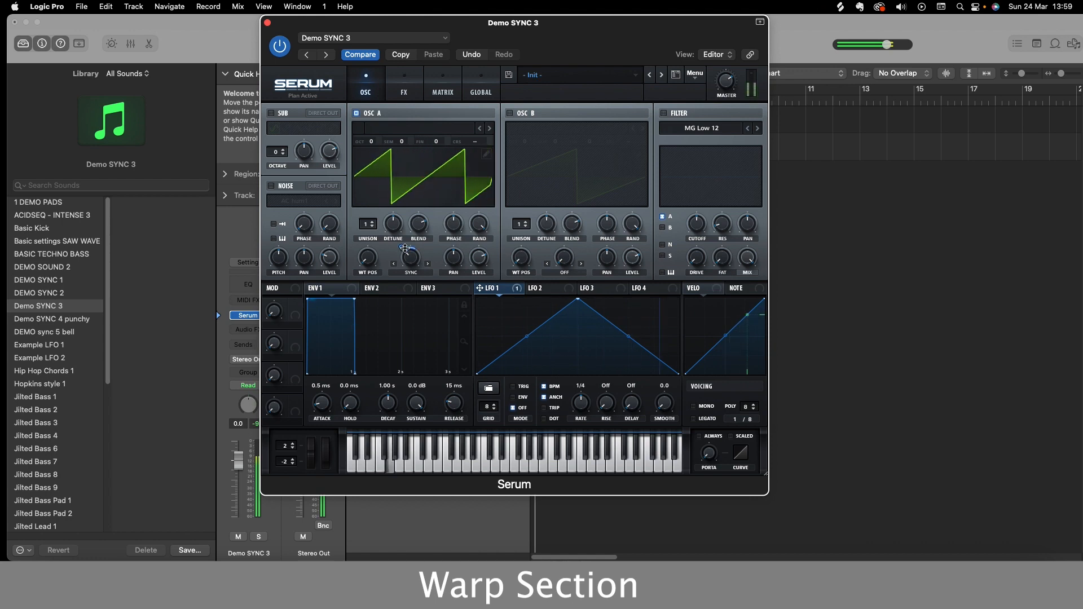
{"action": "left_click", "coordinate": [37, 280]}
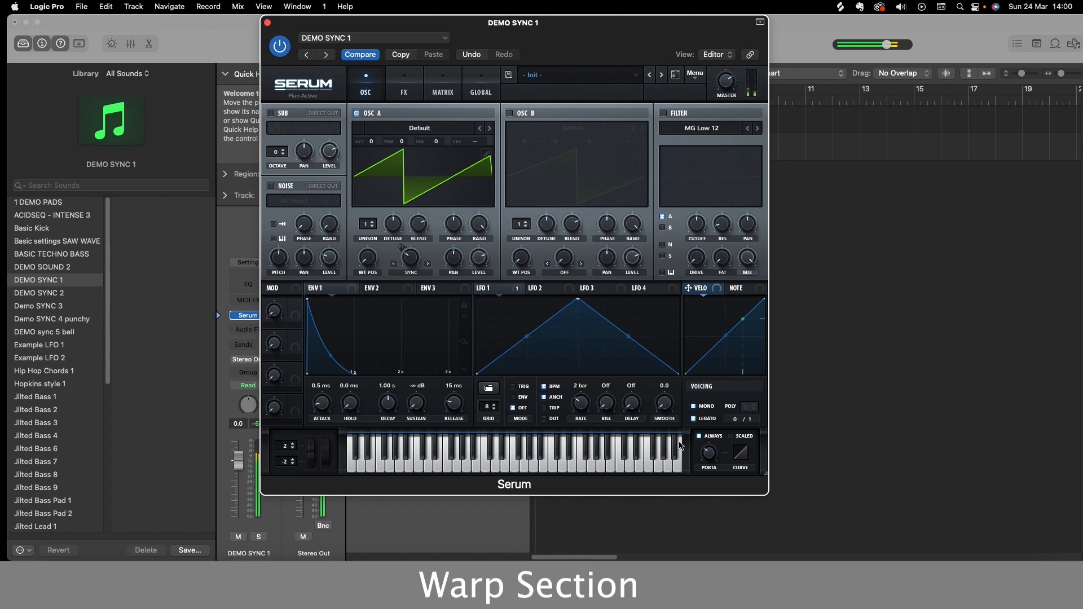
{"action": "mouse_move", "coordinate": [585, 404]}
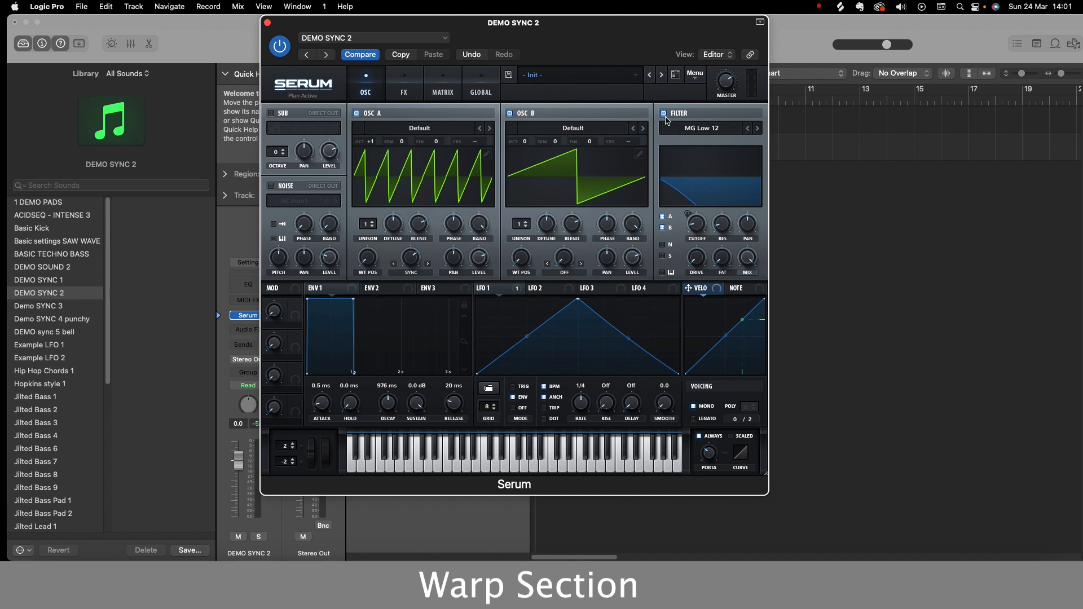
{"action": "mouse_move", "coordinate": [690, 113]}
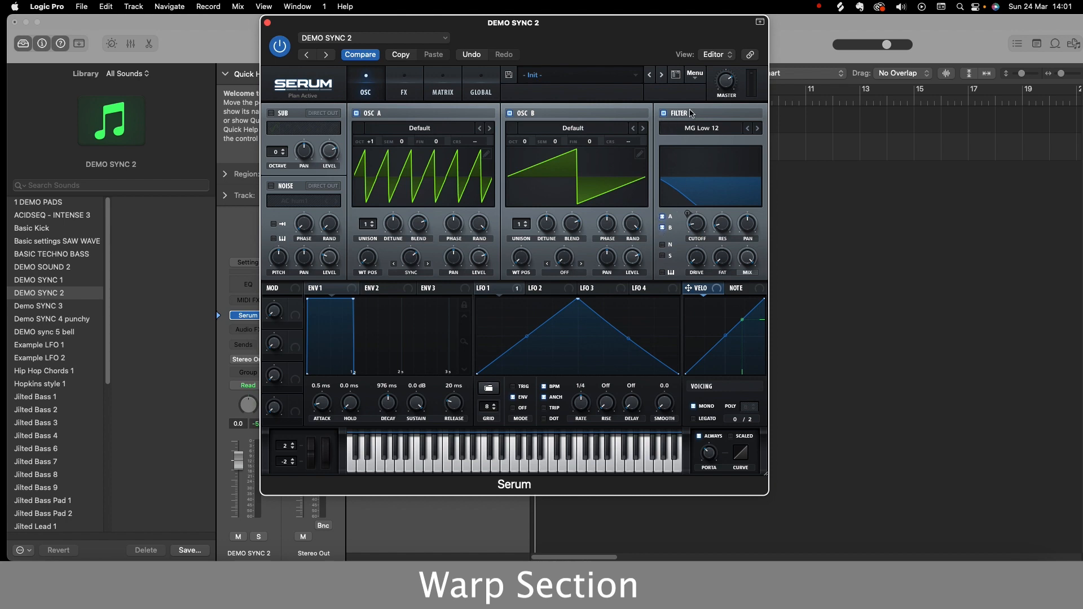
{"action": "mouse_move", "coordinate": [531, 175]}
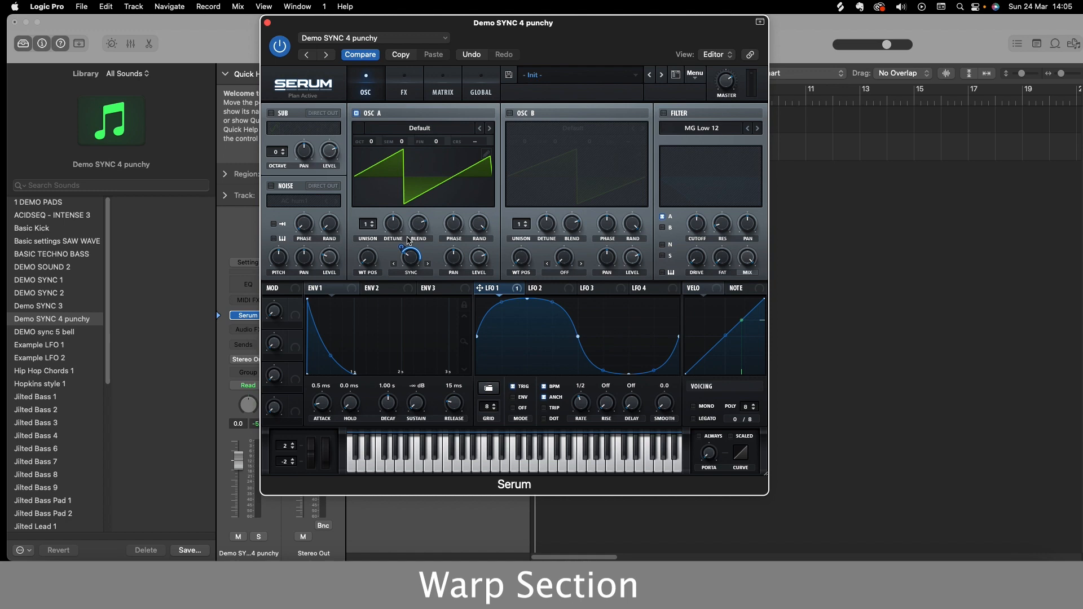
{"action": "mouse_move", "coordinate": [579, 399]}
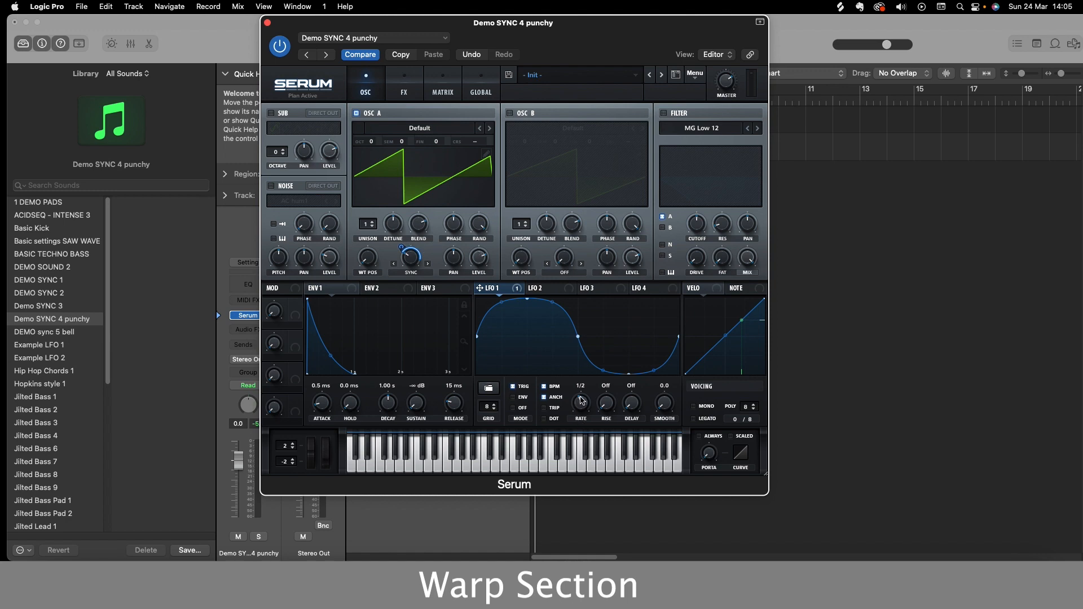
- Push Demo SYNC 4 punchy's sync warp higher and bring up oscillator A's warp modes
{"action": "left_click_drag", "start_coordinate": [410, 259], "coordinate": [410, 248]}
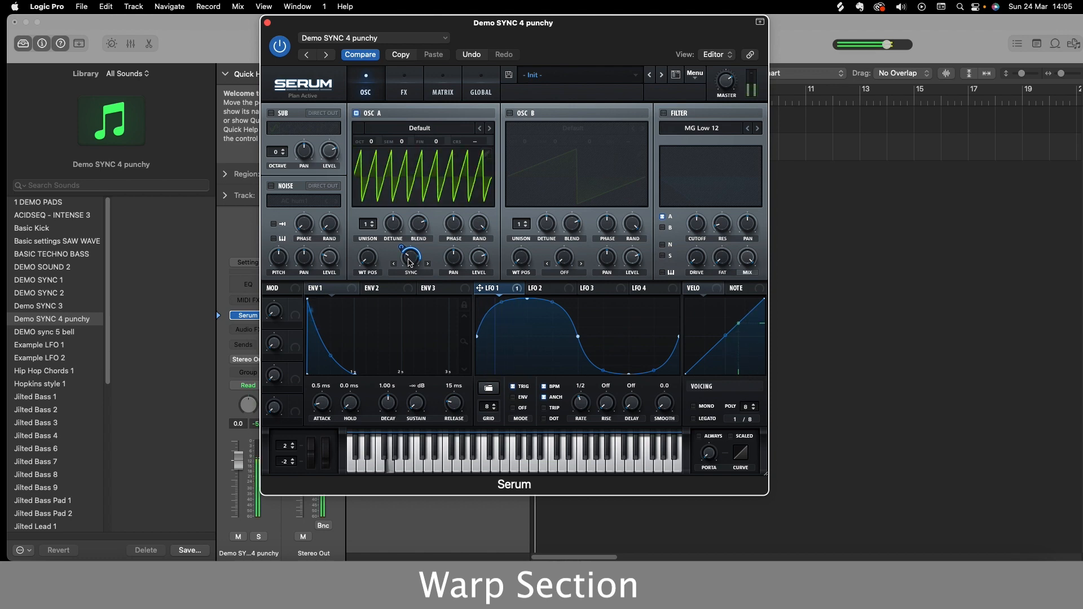
{"action": "left_click", "coordinate": [410, 259]}
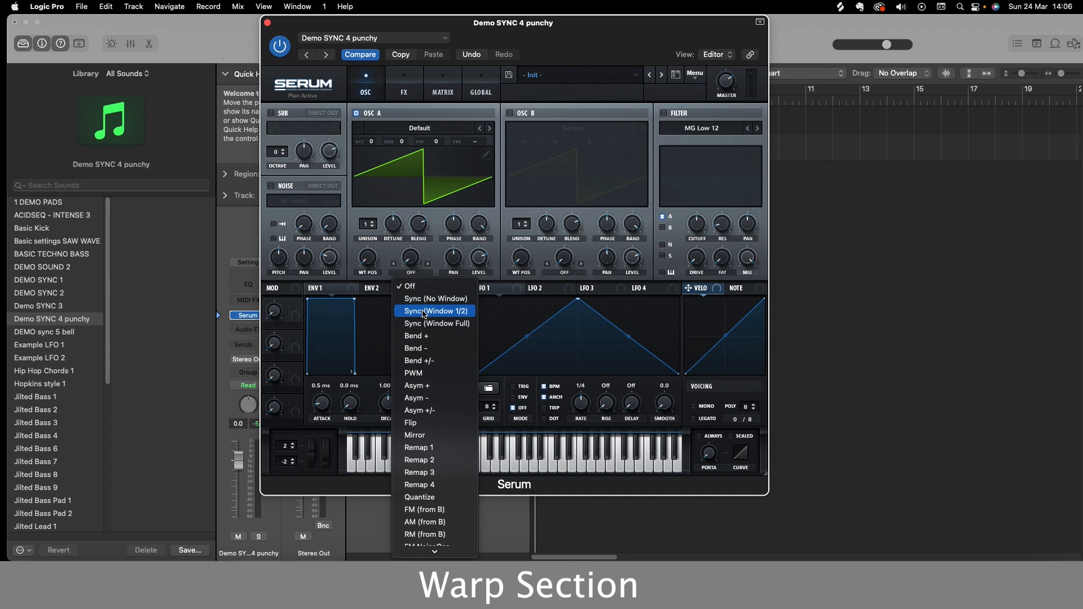
- Try the Sync (Window 1/2) warp on oscillator A, then switch to Bend +
{"action": "left_click", "coordinate": [433, 311]}
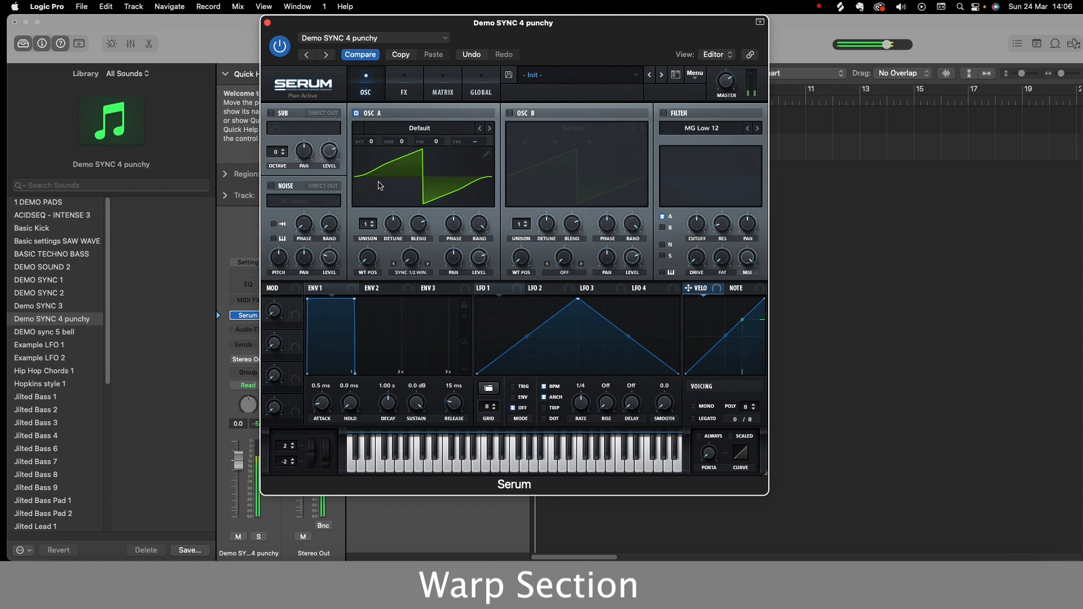
{"action": "left_click", "coordinate": [409, 262]}
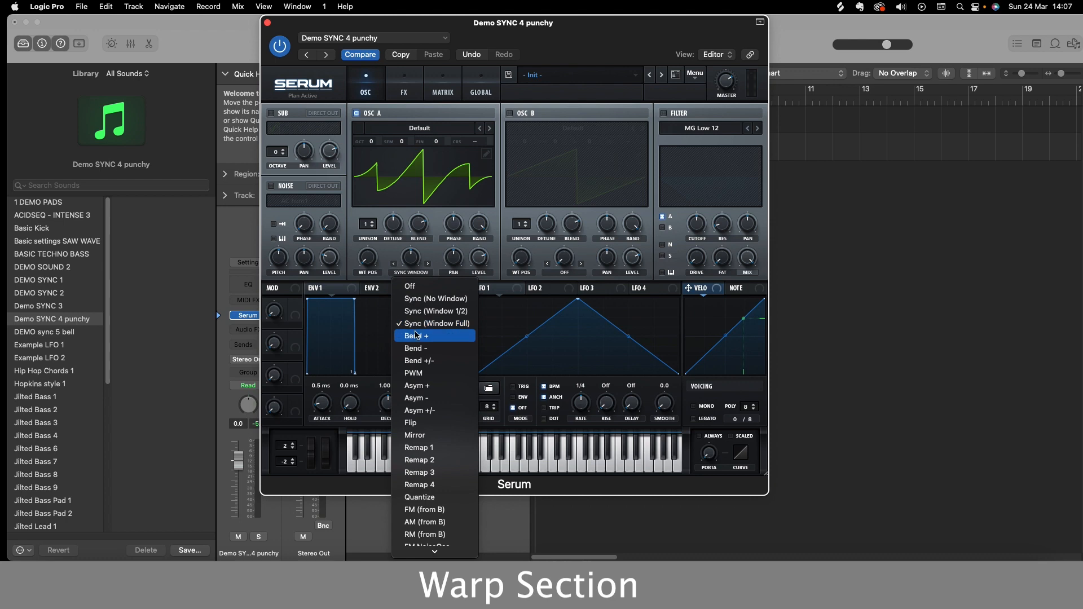
{"action": "left_click", "coordinate": [416, 335]}
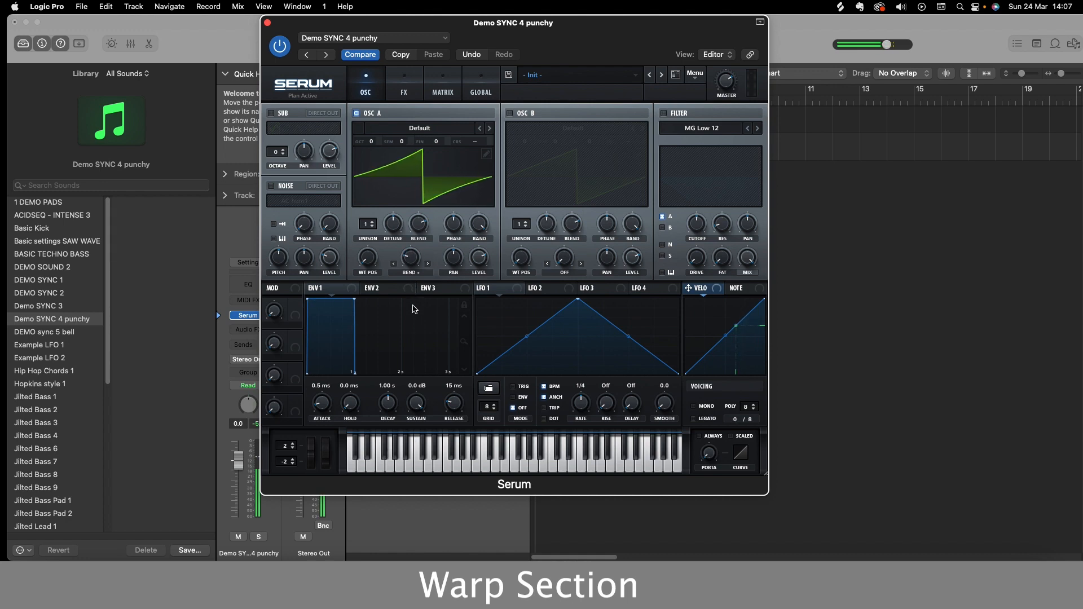
- Load the Digital CrushWub wavetable into oscillator A and set its warp to Bend +
{"action": "left_click", "coordinate": [419, 128]}
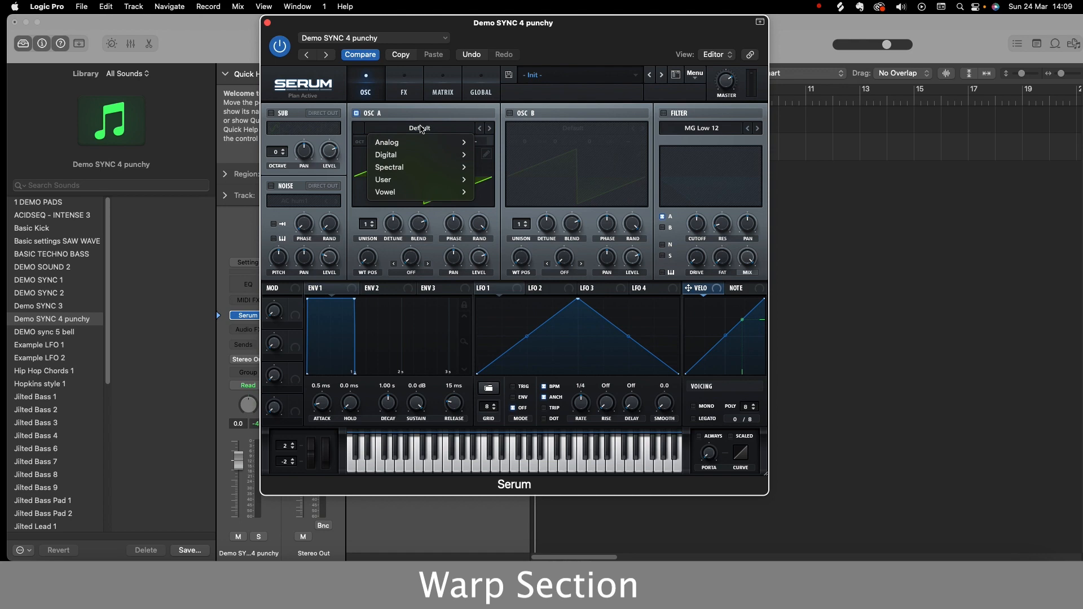
{"action": "left_click", "coordinate": [386, 154]}
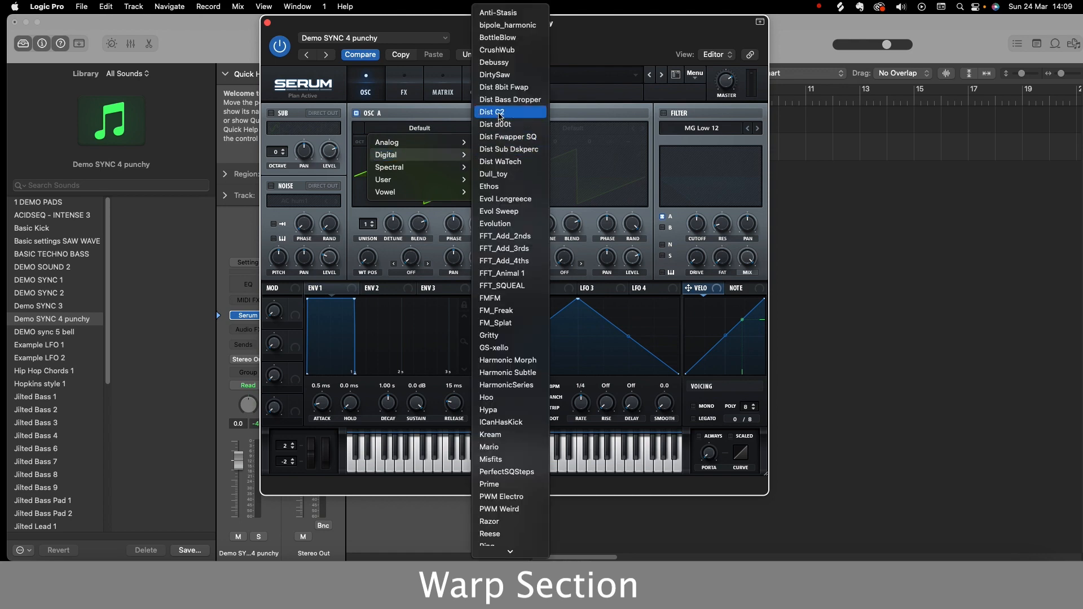
{"action": "mouse_move", "coordinate": [495, 75]}
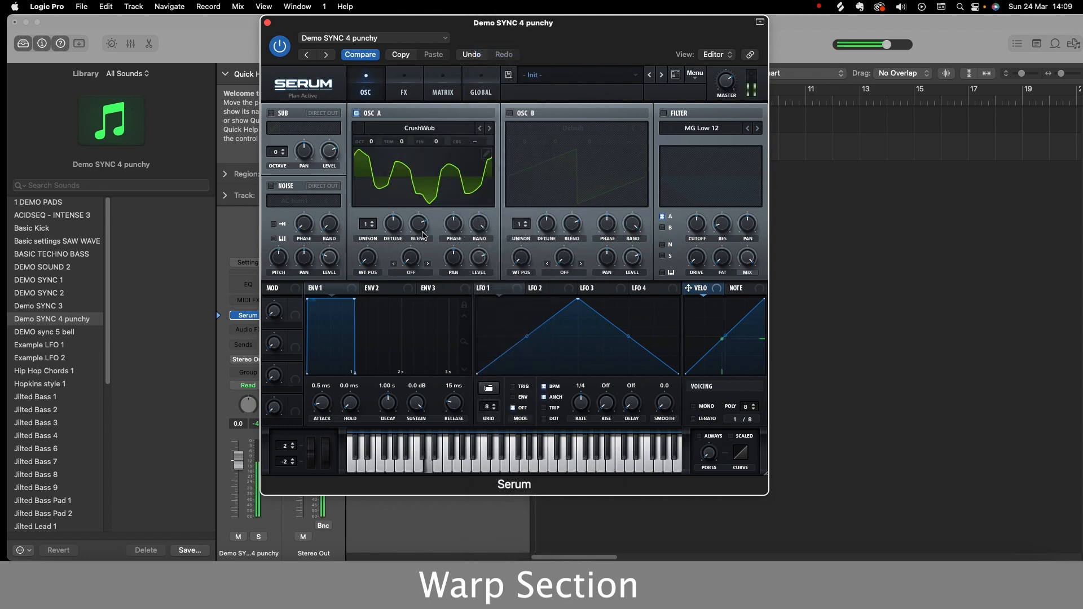
{"action": "left_click", "coordinate": [408, 272]}
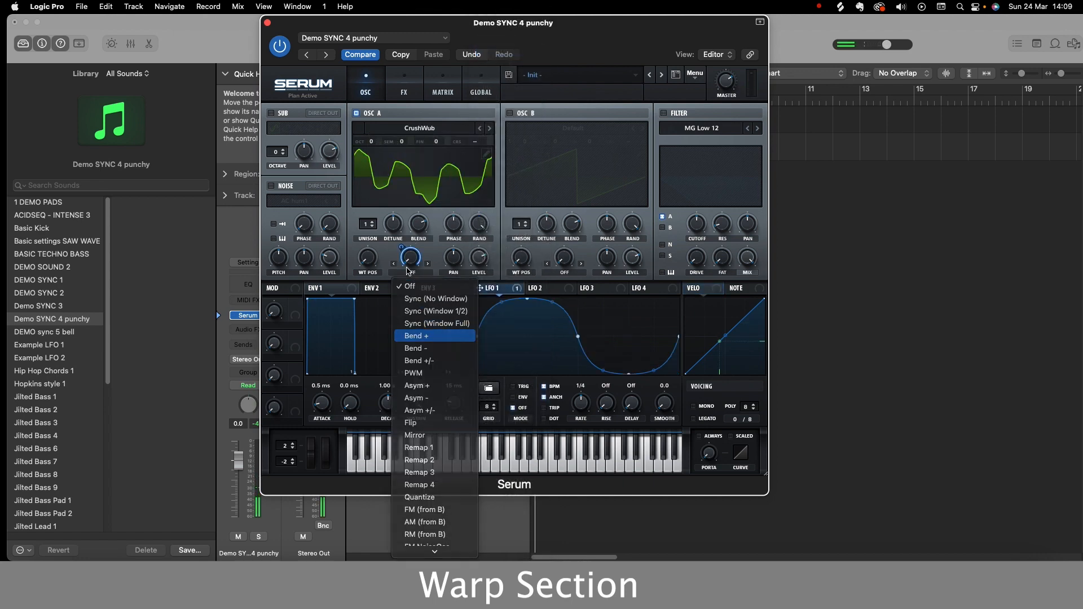
{"action": "left_click", "coordinate": [416, 335]}
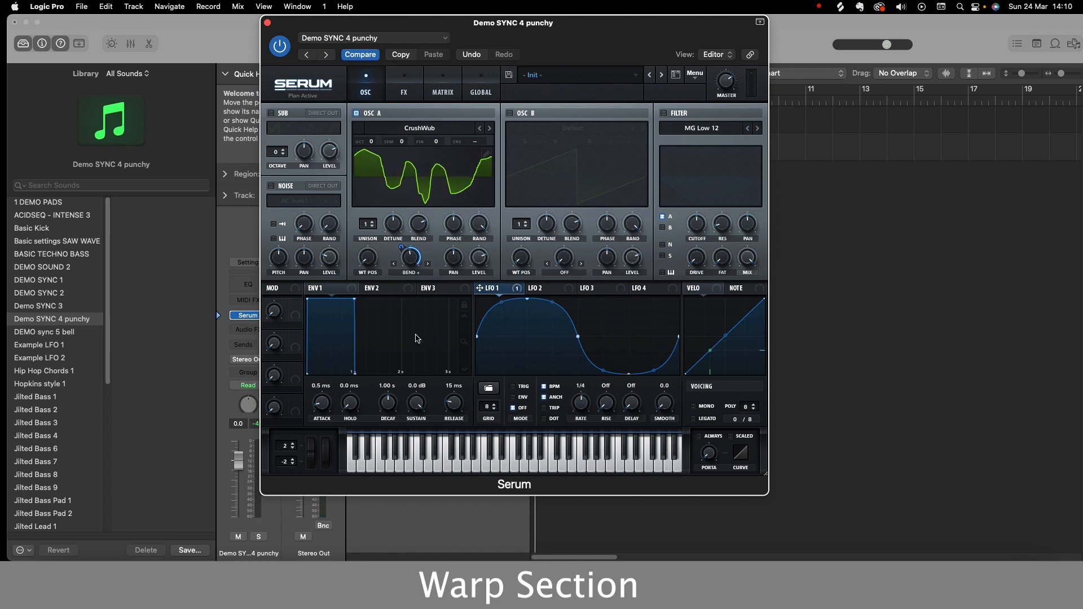
- Switch oscillator A's warp to Bend -, then to Bend +/-
{"action": "left_click", "coordinate": [412, 272]}
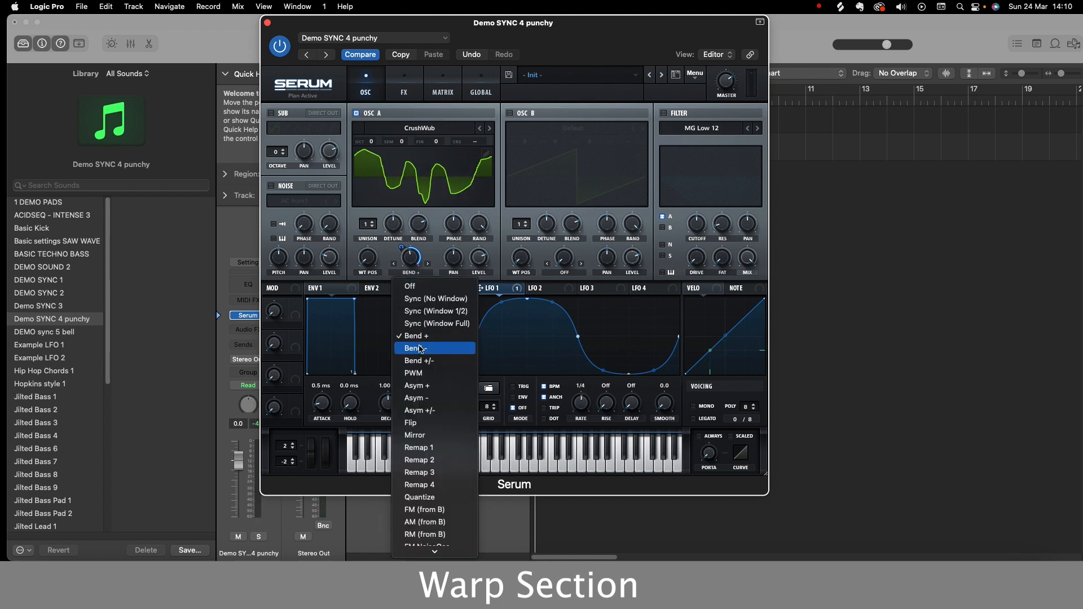
{"action": "left_click", "coordinate": [416, 347]}
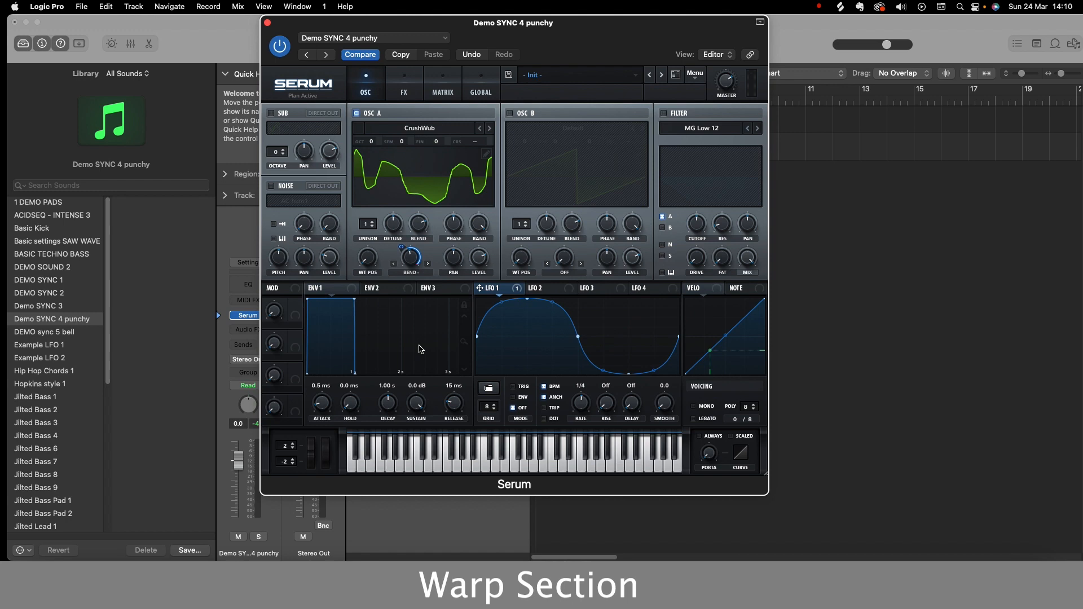
{"action": "mouse_move", "coordinate": [413, 353]}
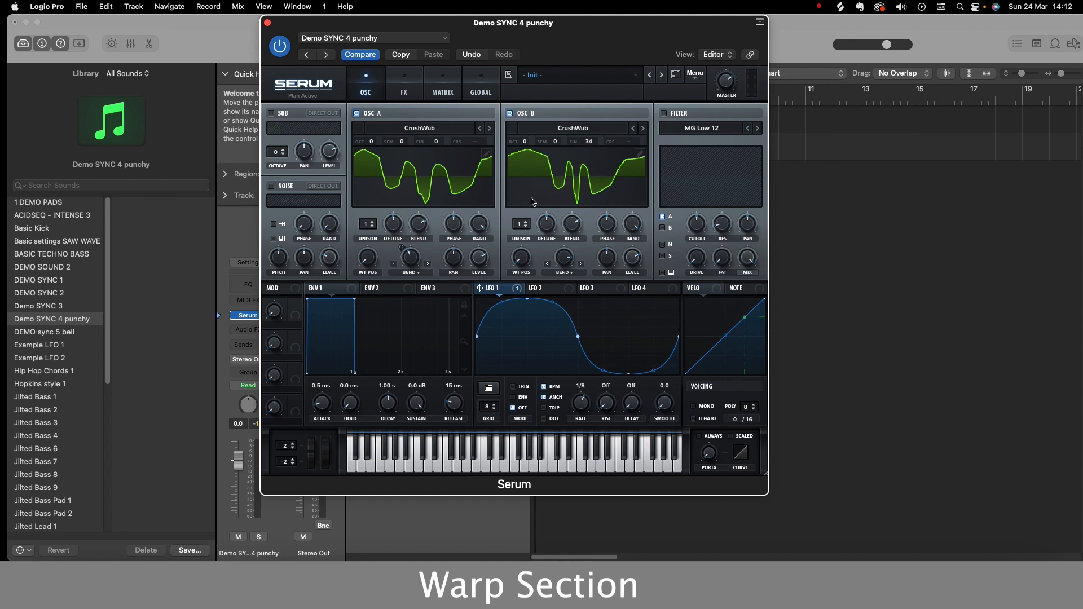
{"action": "mouse_move", "coordinate": [528, 183]}
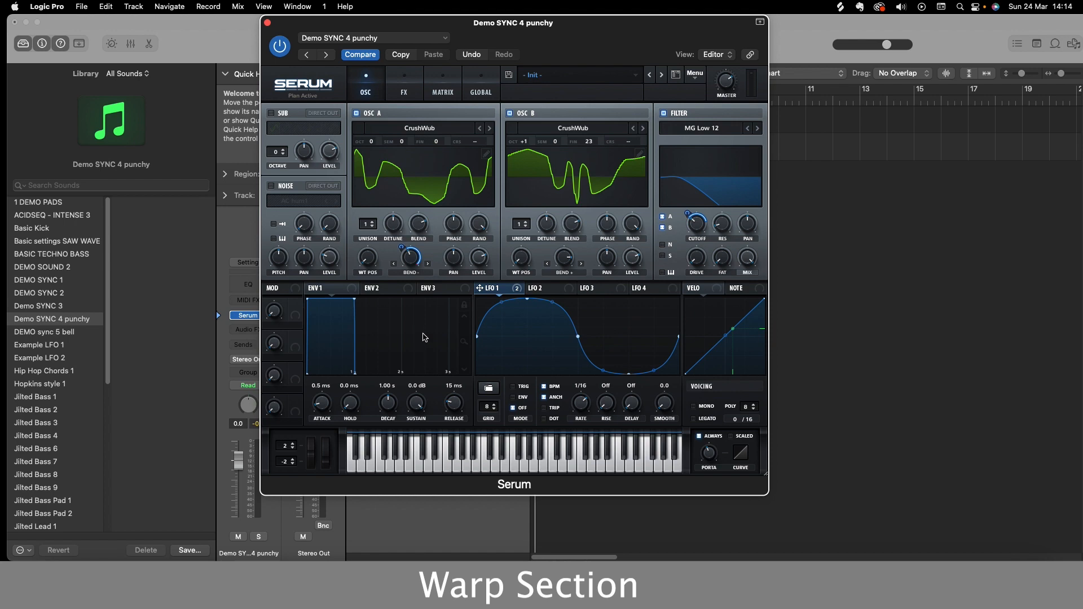
{"action": "left_click", "coordinate": [411, 258]}
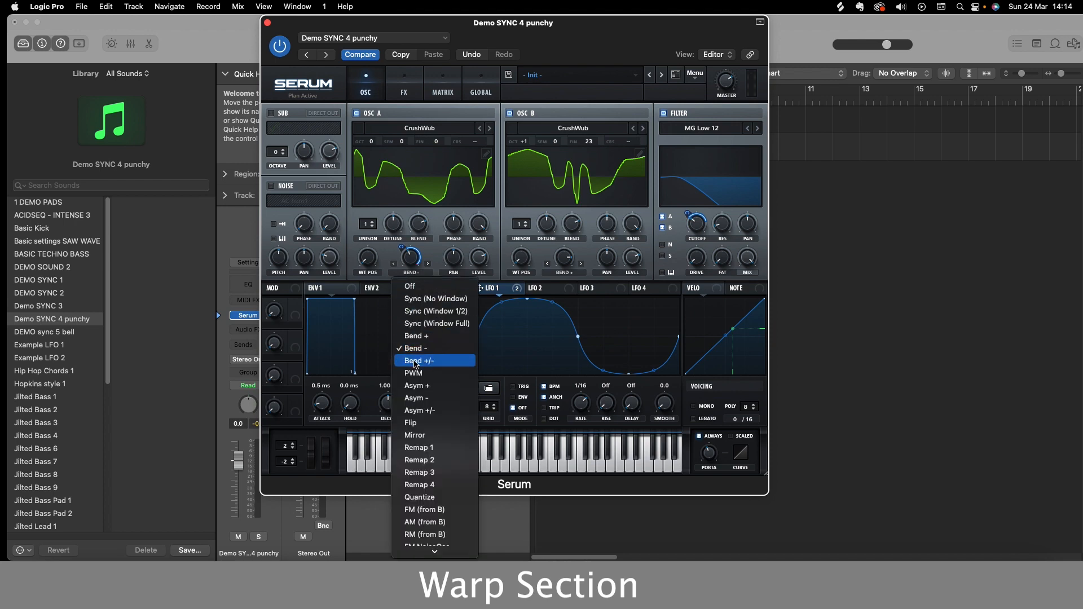
{"action": "left_click", "coordinate": [417, 360]}
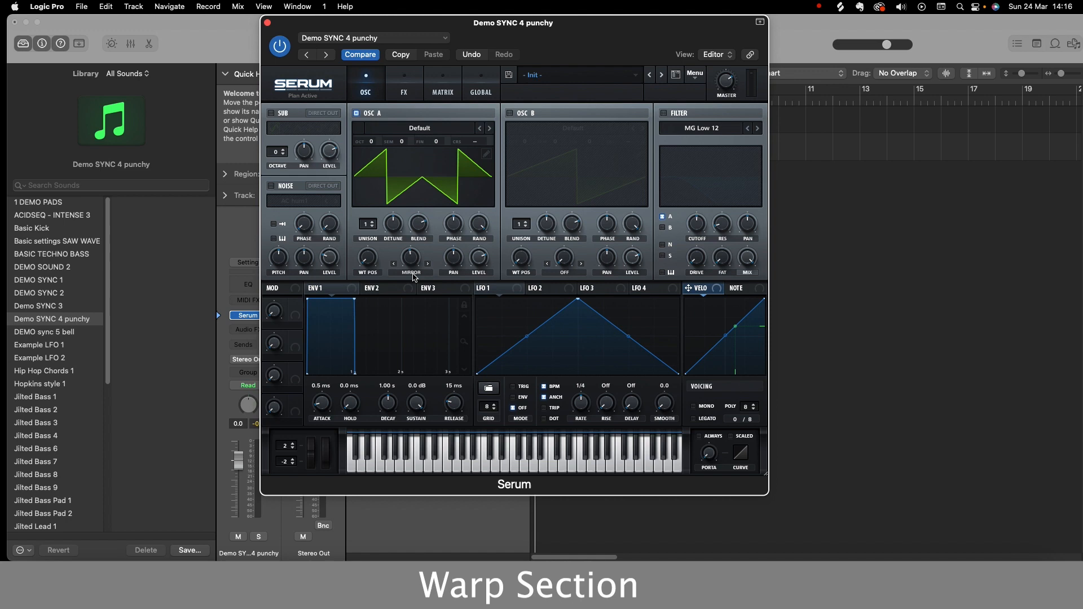
{"action": "mouse_move", "coordinate": [414, 262]}
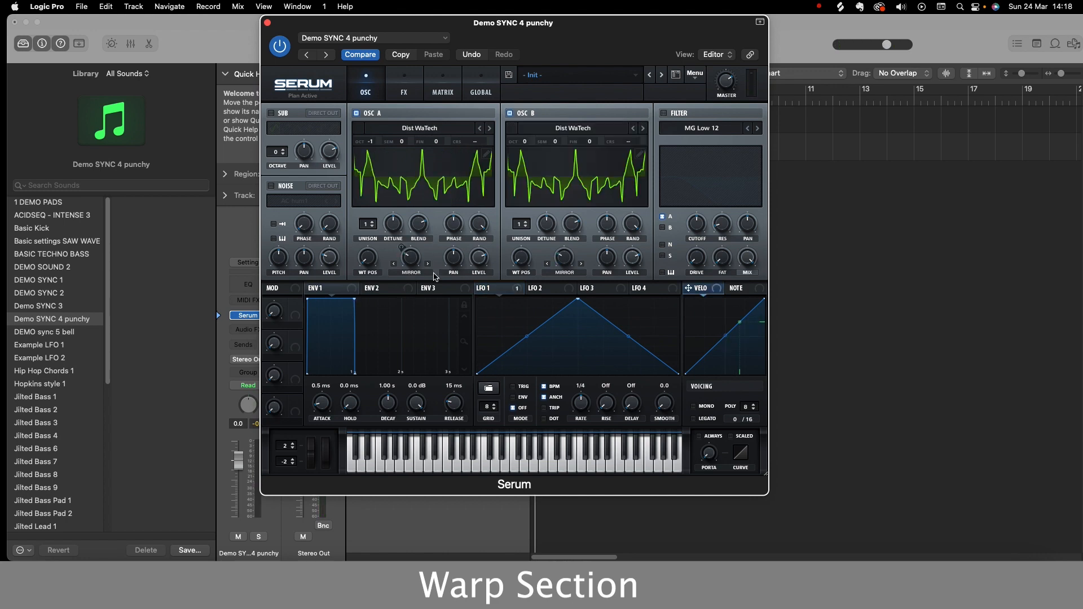
{"action": "mouse_move", "coordinate": [428, 399]}
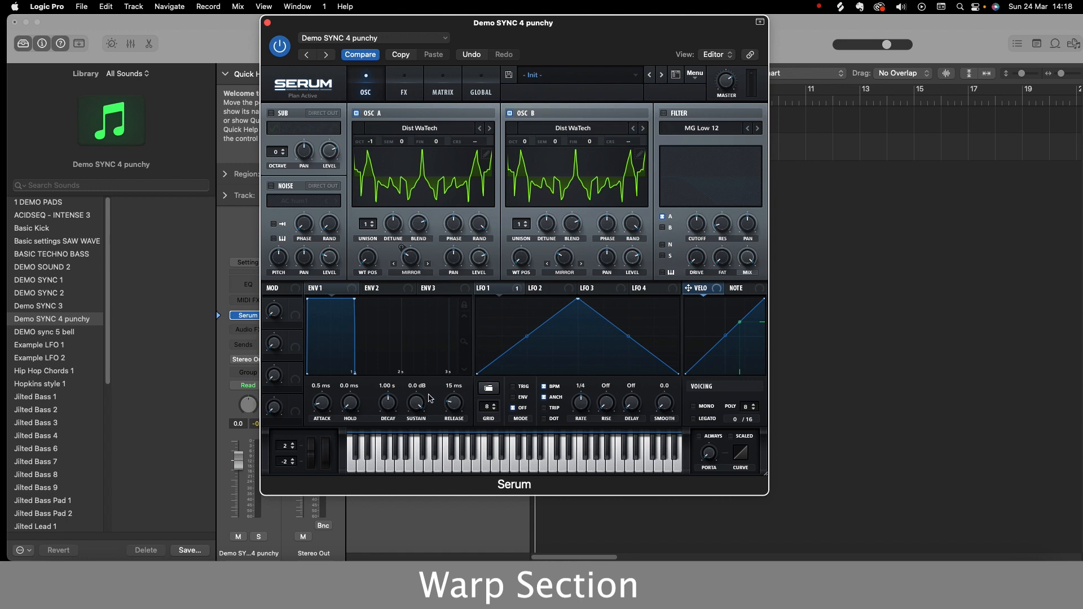
{"action": "mouse_move", "coordinate": [434, 397]}
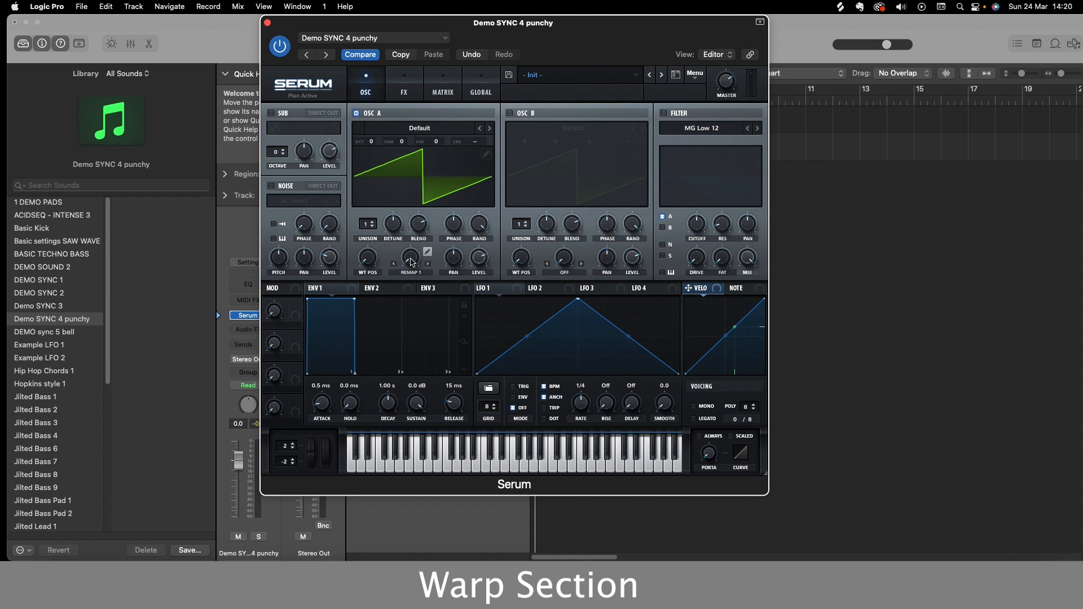
- Load an S-shaped preset curve into oscillator A's Remap 1 editor
{"action": "left_click", "coordinate": [427, 251]}
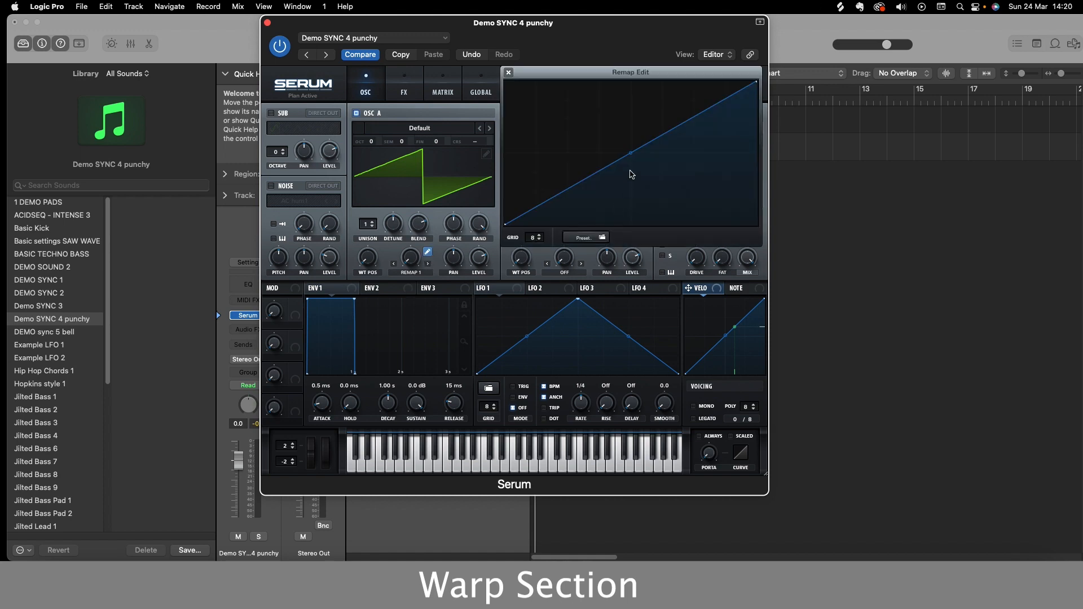
{"action": "left_click", "coordinate": [587, 237]}
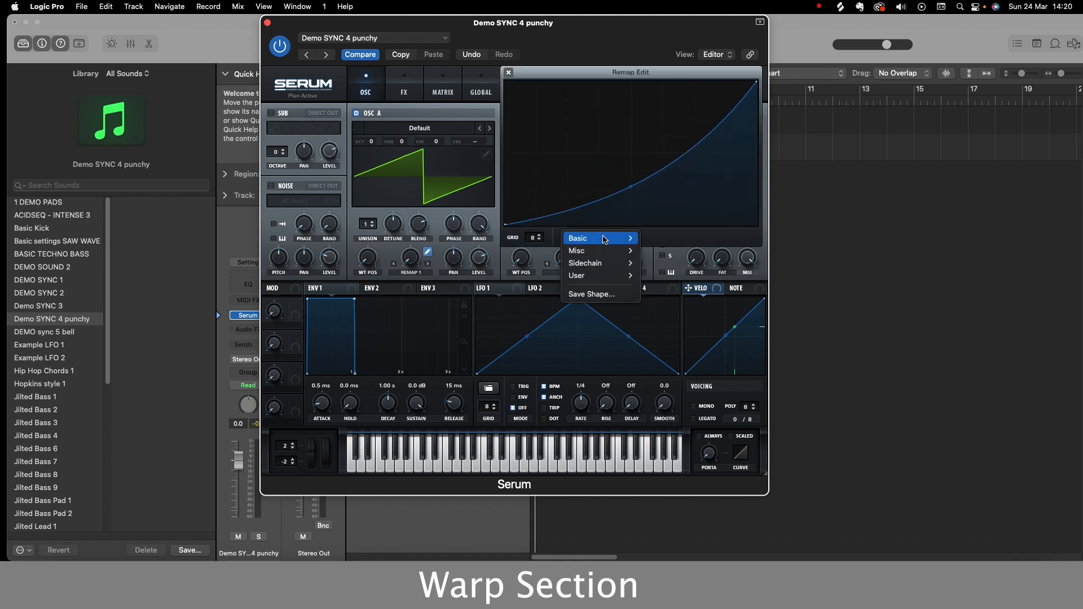
{"action": "mouse_move", "coordinate": [584, 264]}
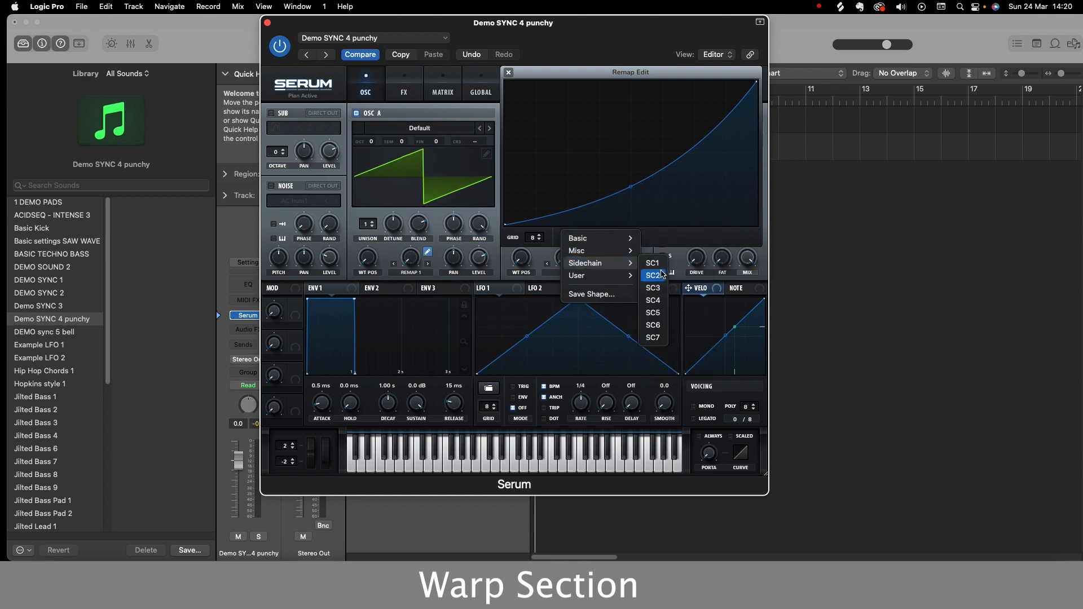
{"action": "left_click", "coordinate": [651, 275]}
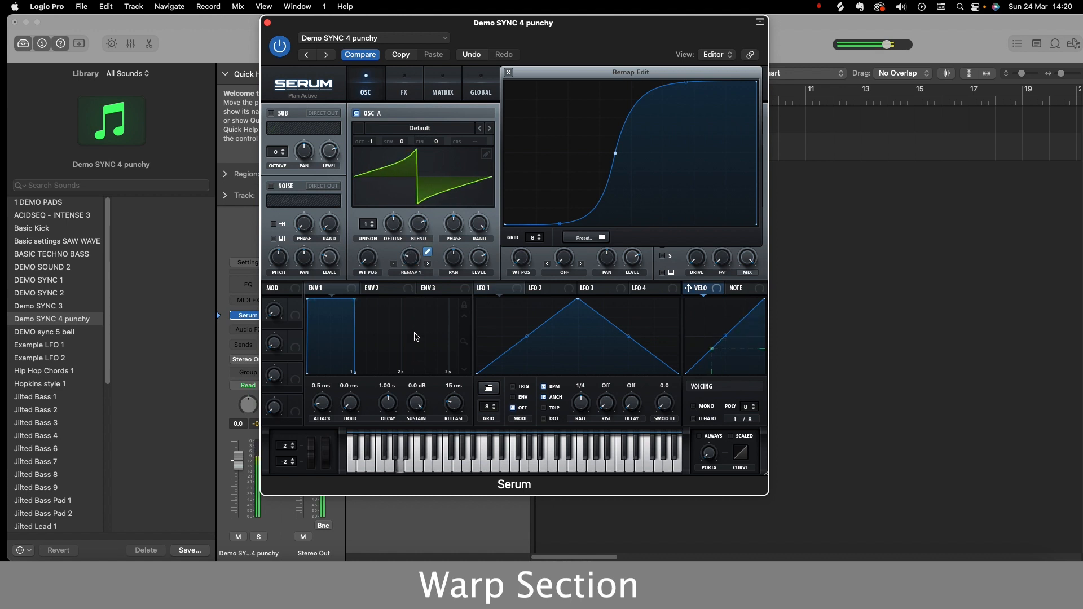
- Open oscillator A's warp mode list to pick FM (from B)
{"action": "left_click", "coordinate": [409, 256]}
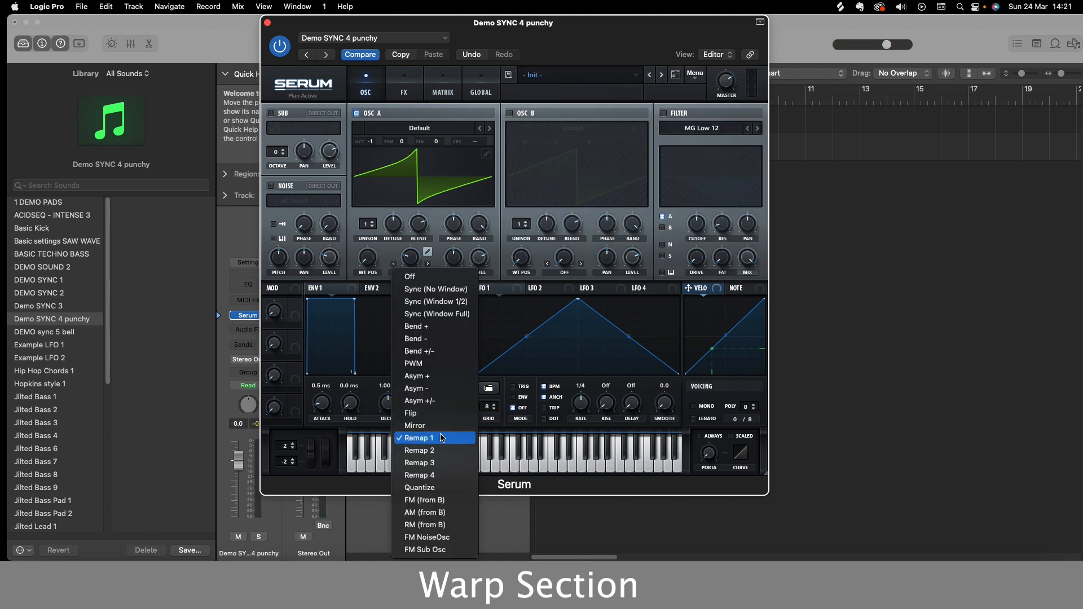
{"action": "mouse_move", "coordinate": [443, 524]}
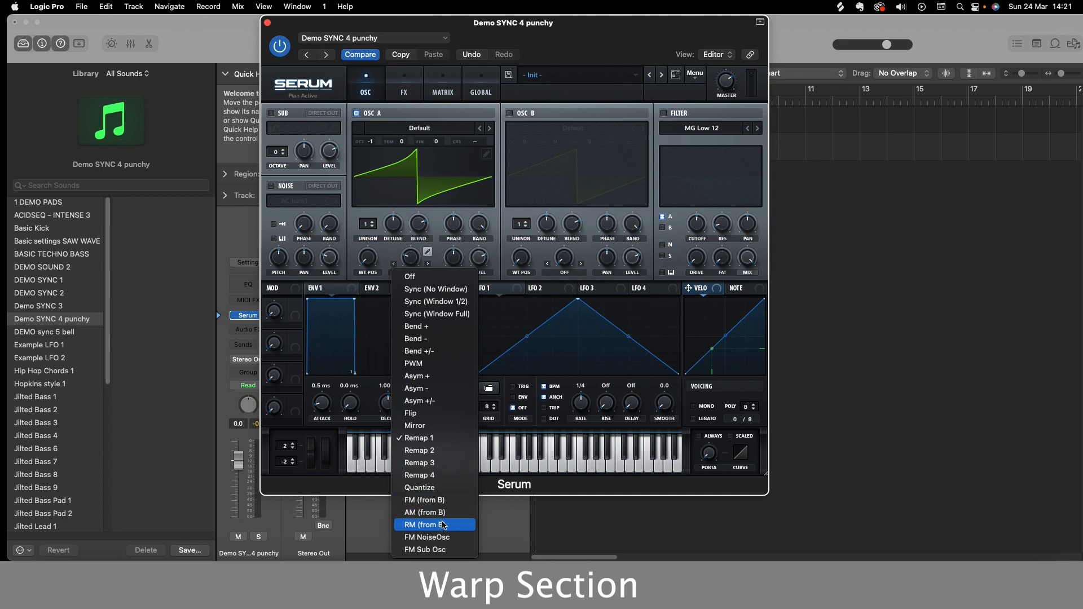
{"action": "mouse_move", "coordinate": [434, 511]}
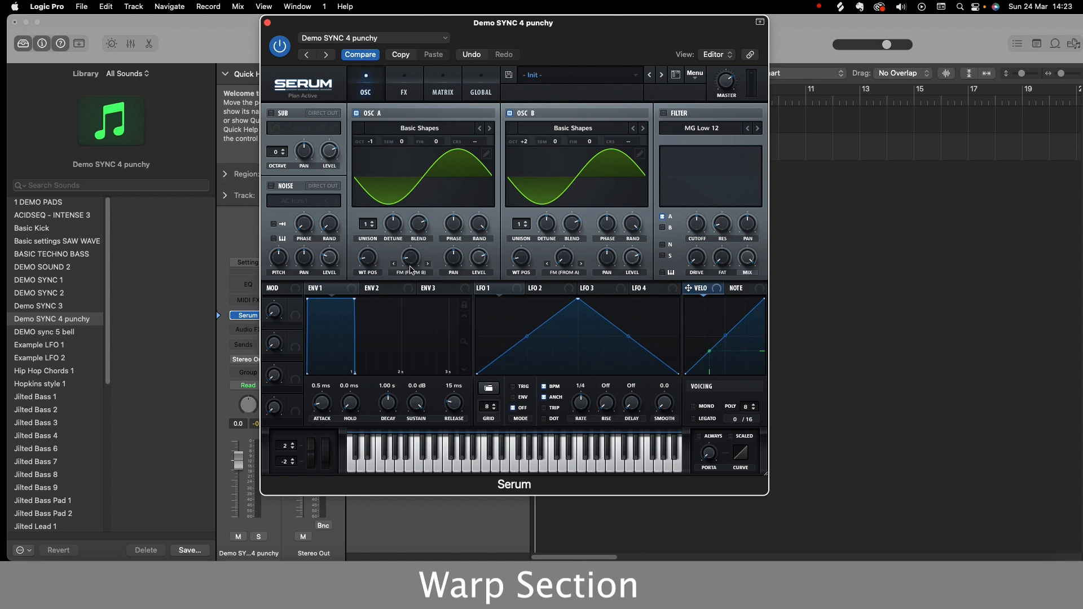
{"action": "mouse_move", "coordinate": [417, 233]}
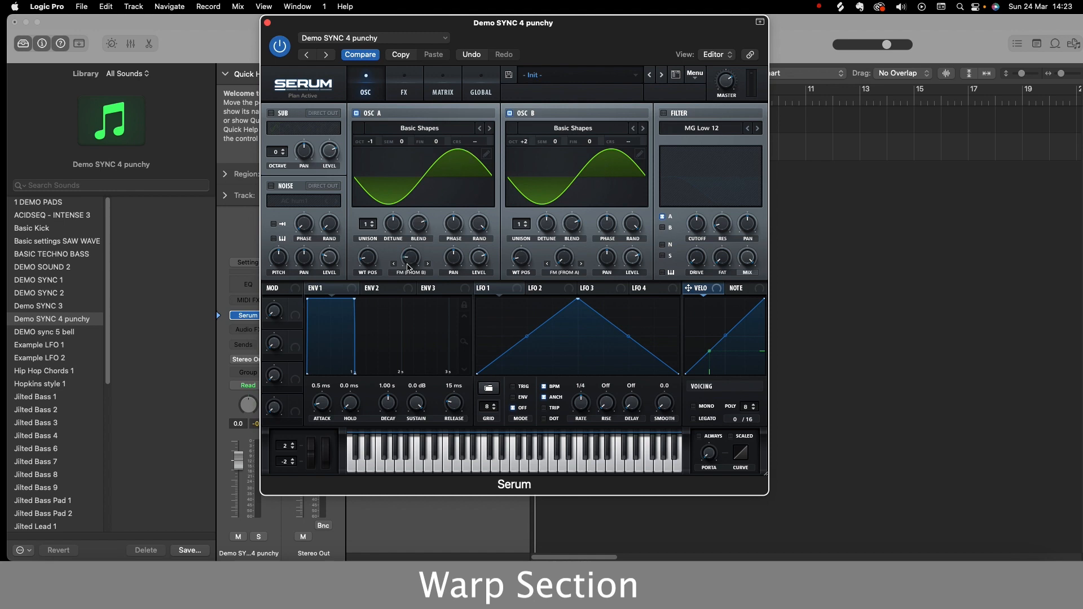
{"action": "mouse_move", "coordinate": [412, 263]}
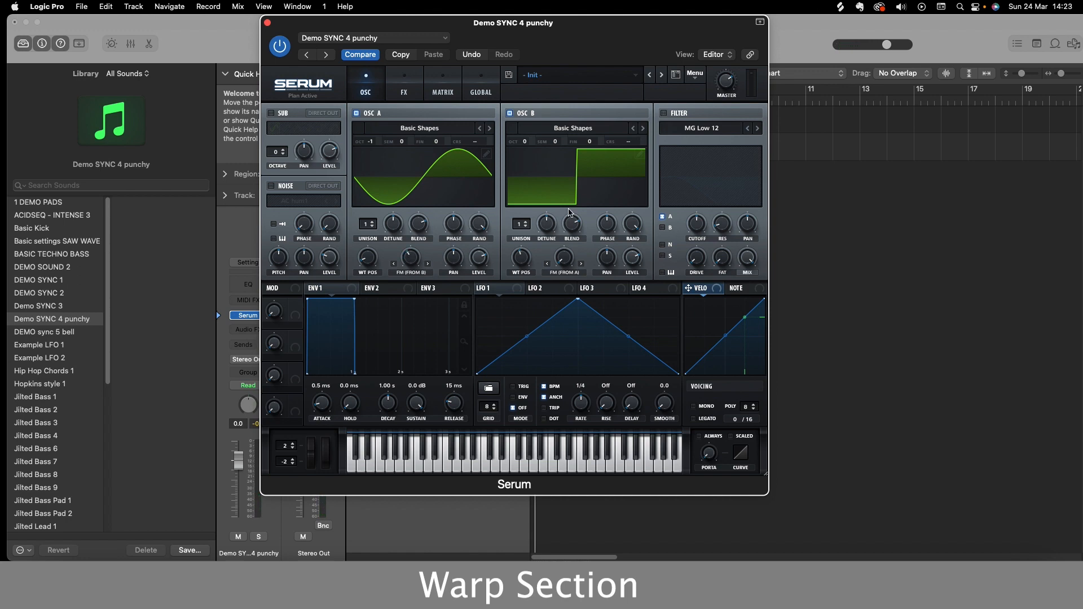
{"action": "mouse_move", "coordinate": [579, 179]}
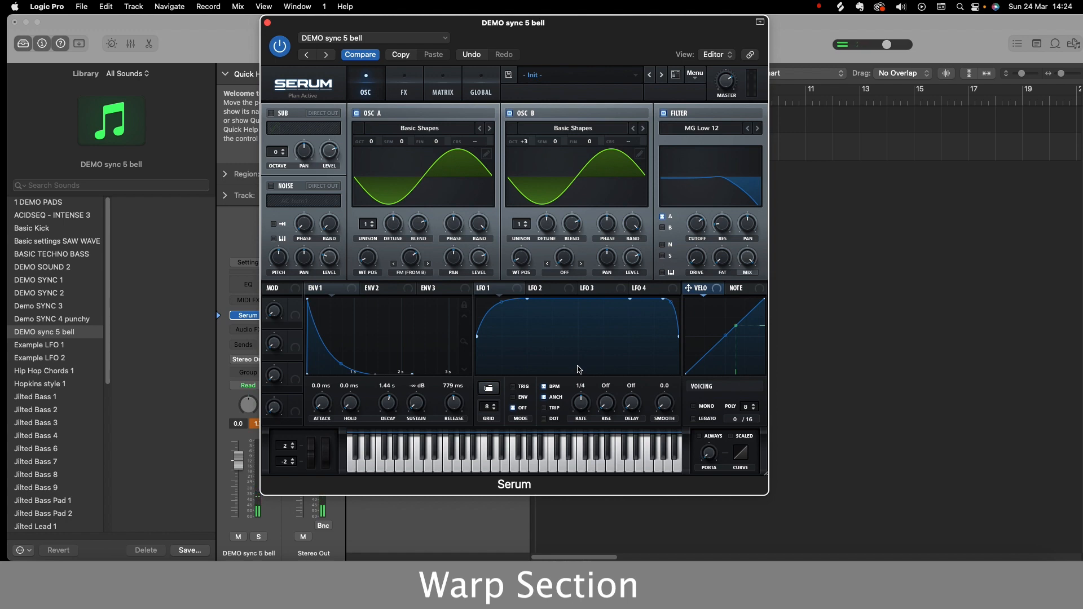
{"action": "mouse_move", "coordinate": [483, 200]}
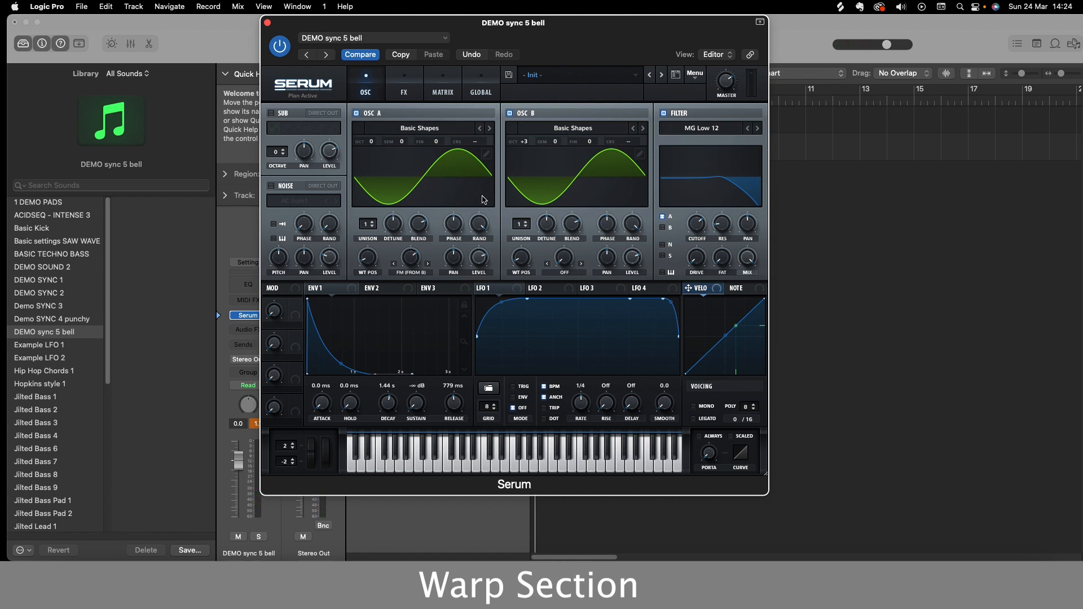
{"action": "mouse_move", "coordinate": [515, 242]}
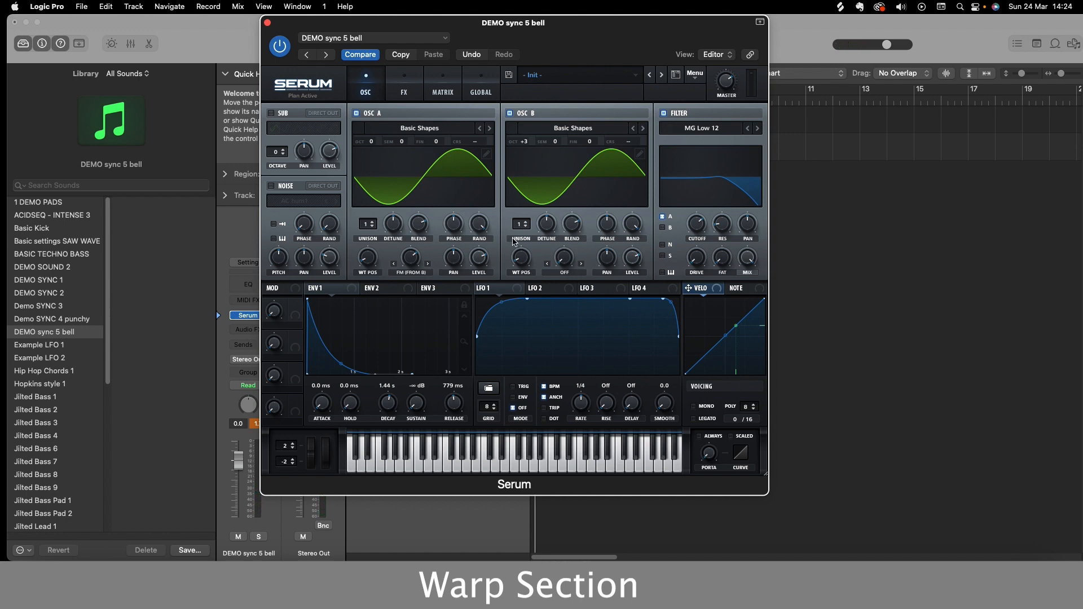
{"action": "mouse_move", "coordinate": [416, 400]}
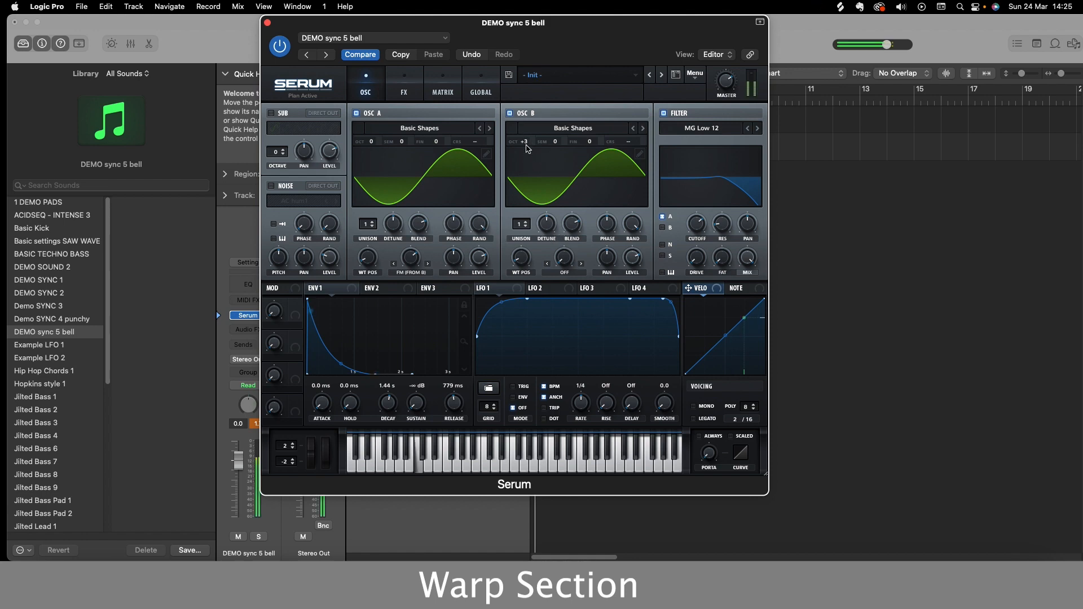
- Lower the ENV 1 release of DEMO sync 5 bell from 779 ms to 333 ms
{"action": "left_click_drag", "start_coordinate": [454, 403], "coordinate": [453, 428]}
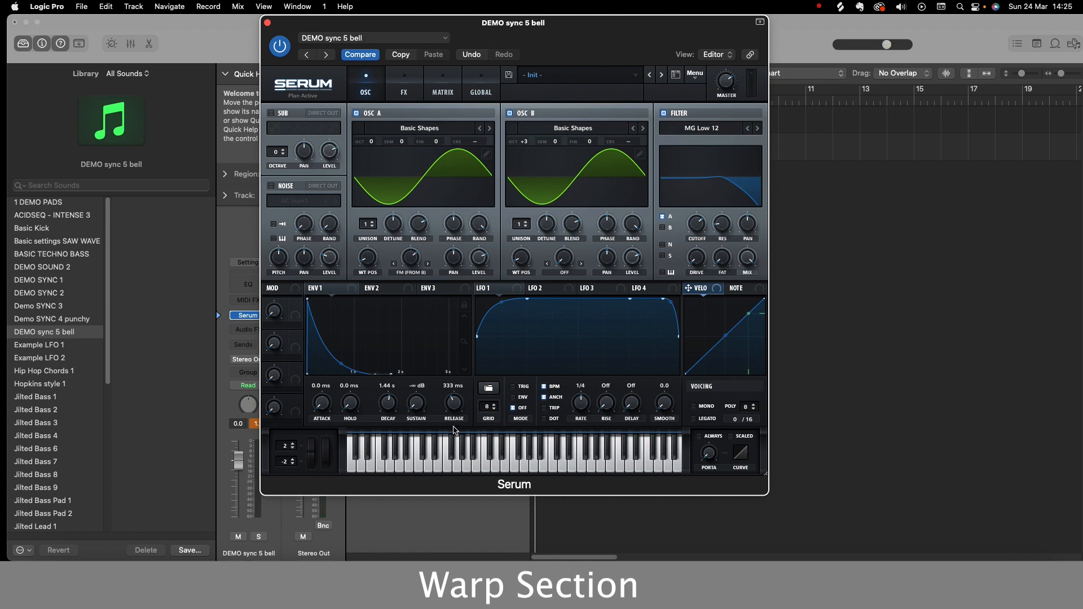